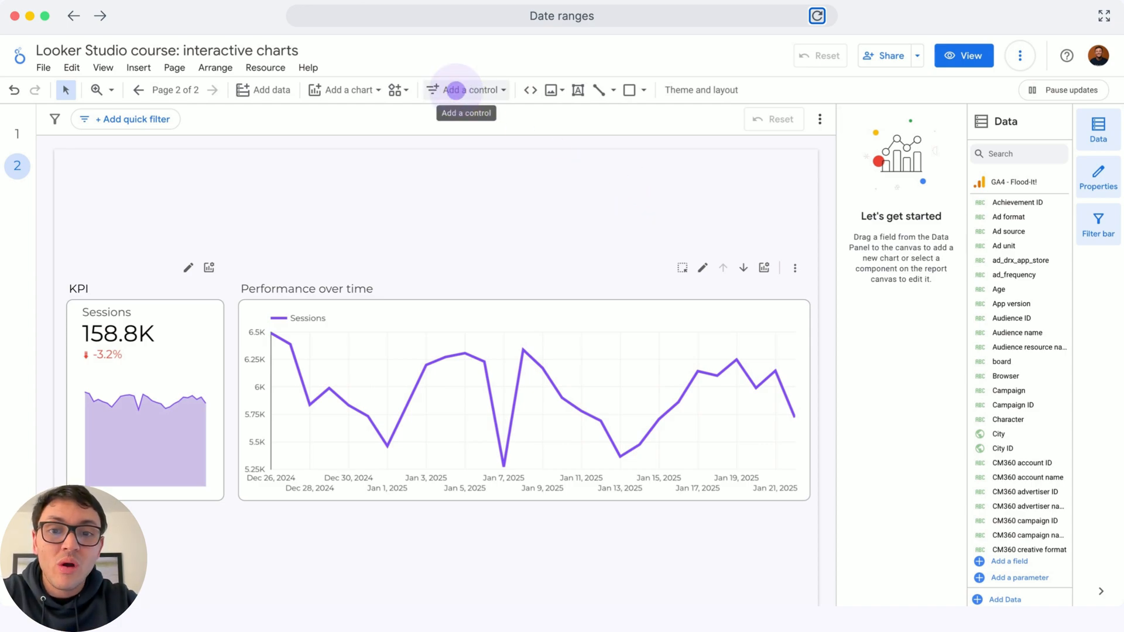
Step: Add a date range control to the report page above the charts
click(466, 90)
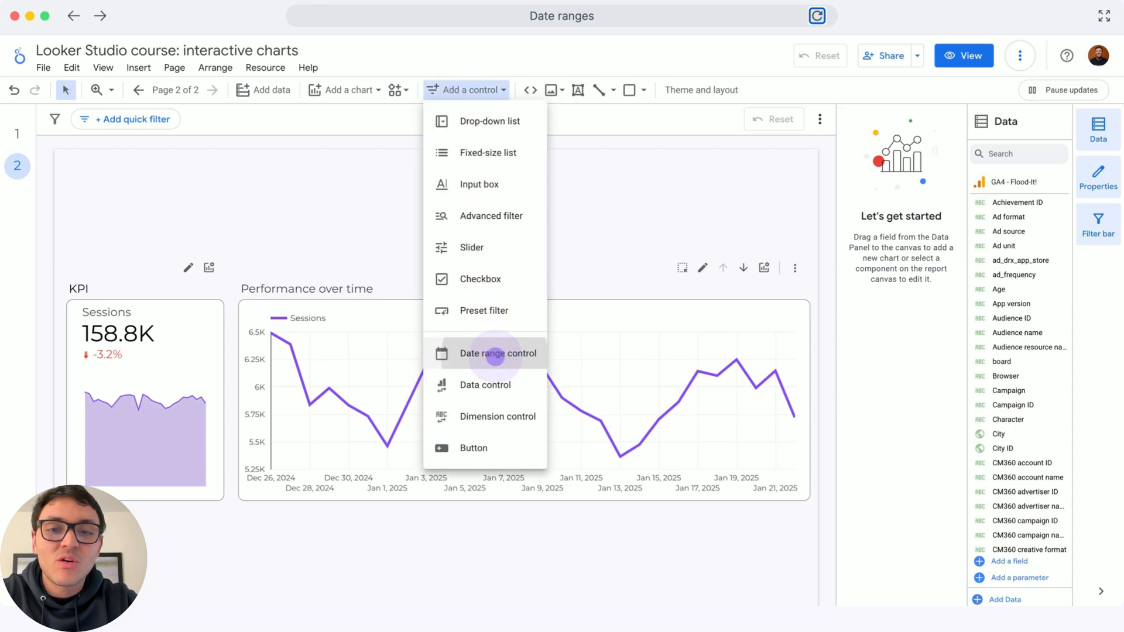
click(498, 352)
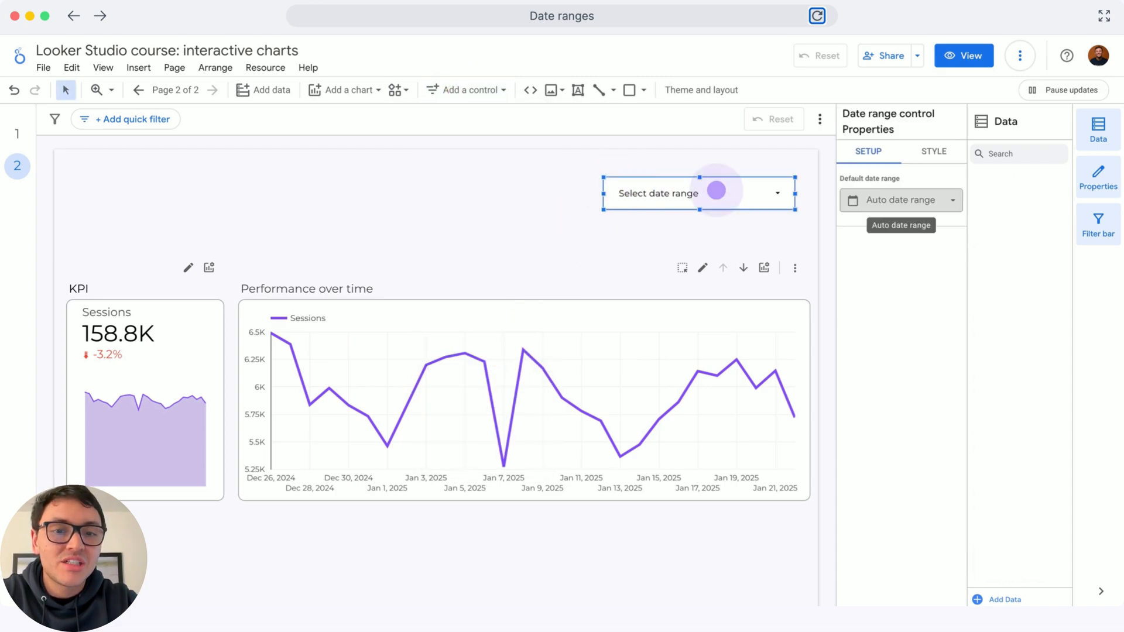
Step: Try This month as the control's default date range
click(900, 200)
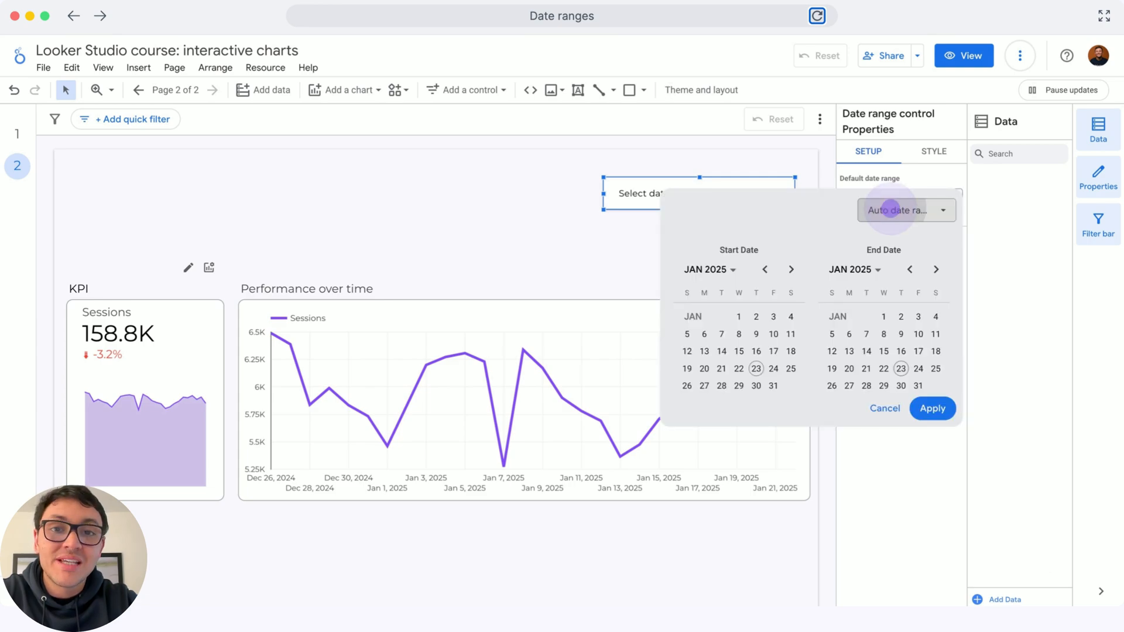
click(900, 210)
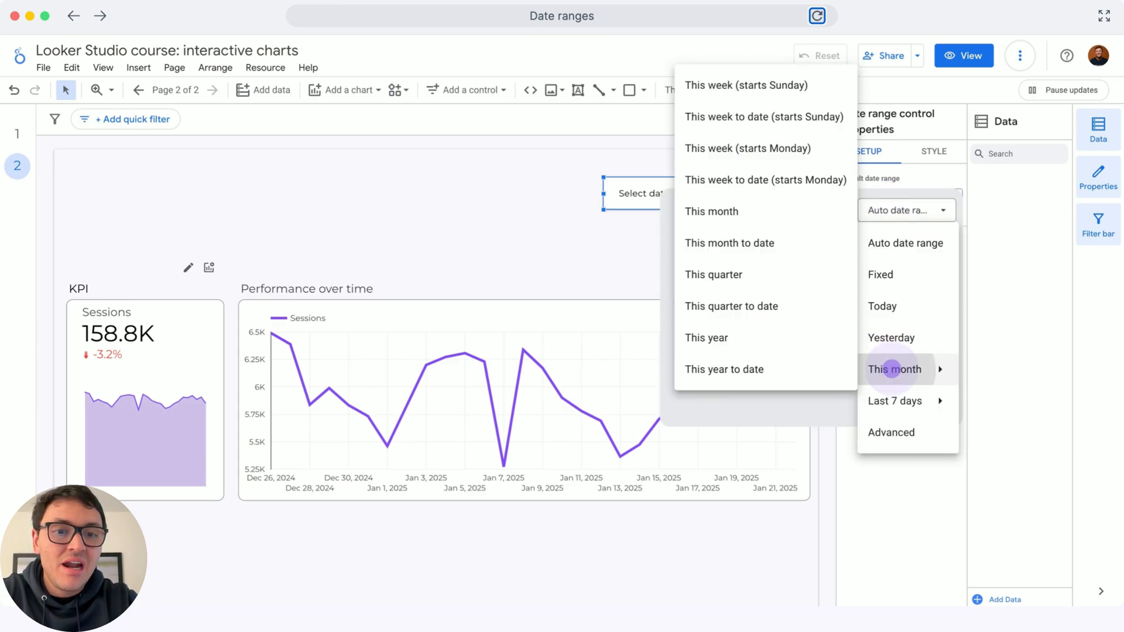
click(894, 368)
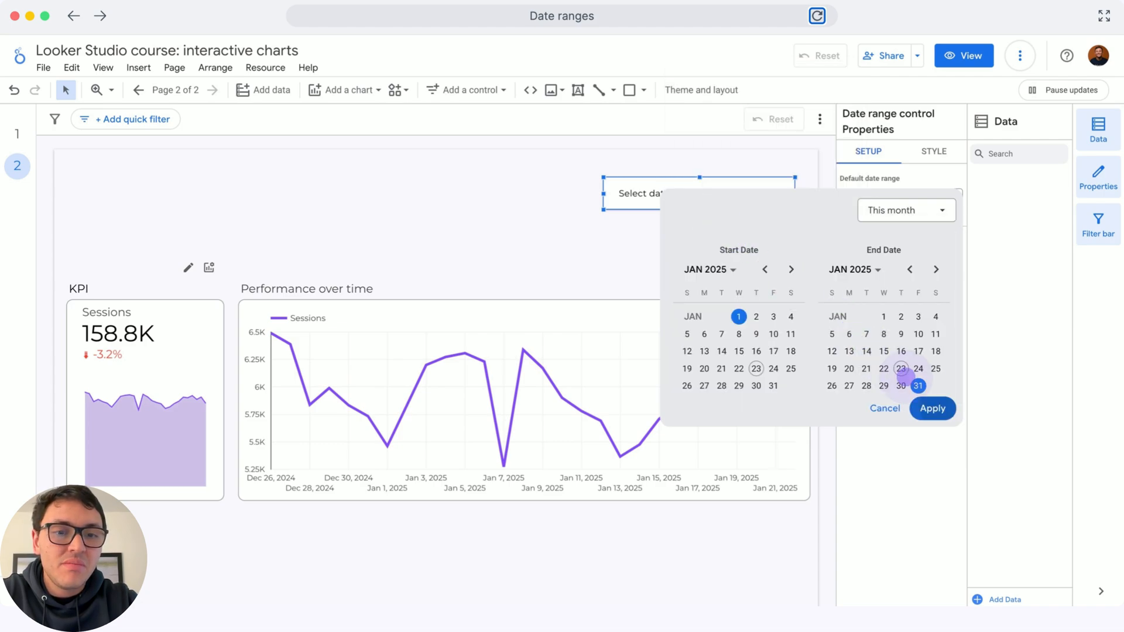
click(933, 408)
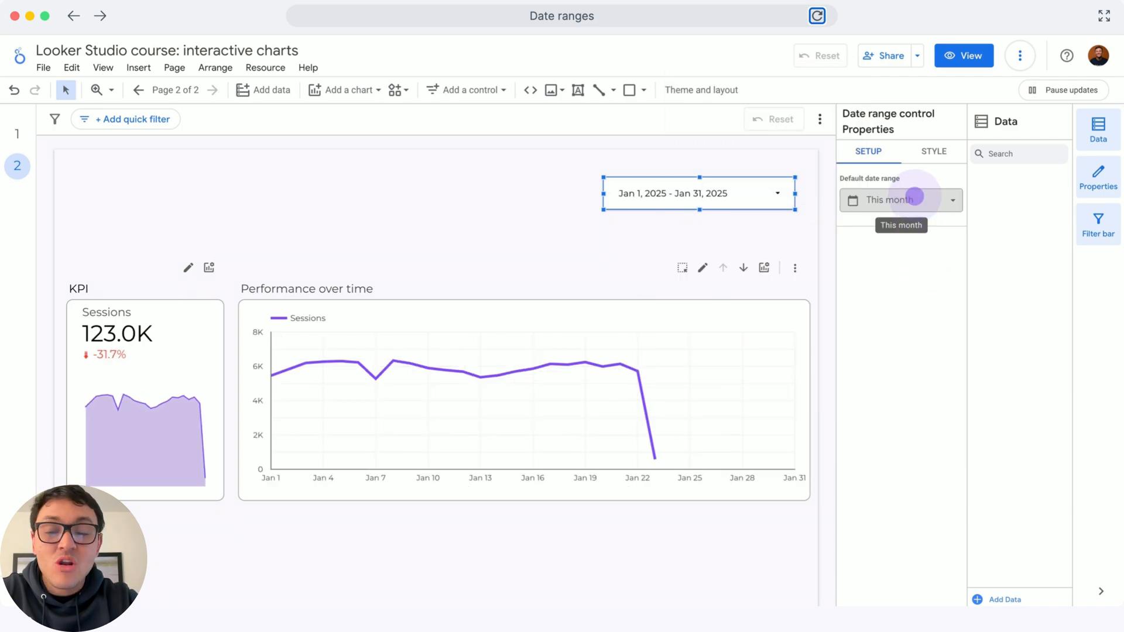
Step: Set the control's default date range to Last year (Jan 1–Dec 31, 2024)
click(900, 201)
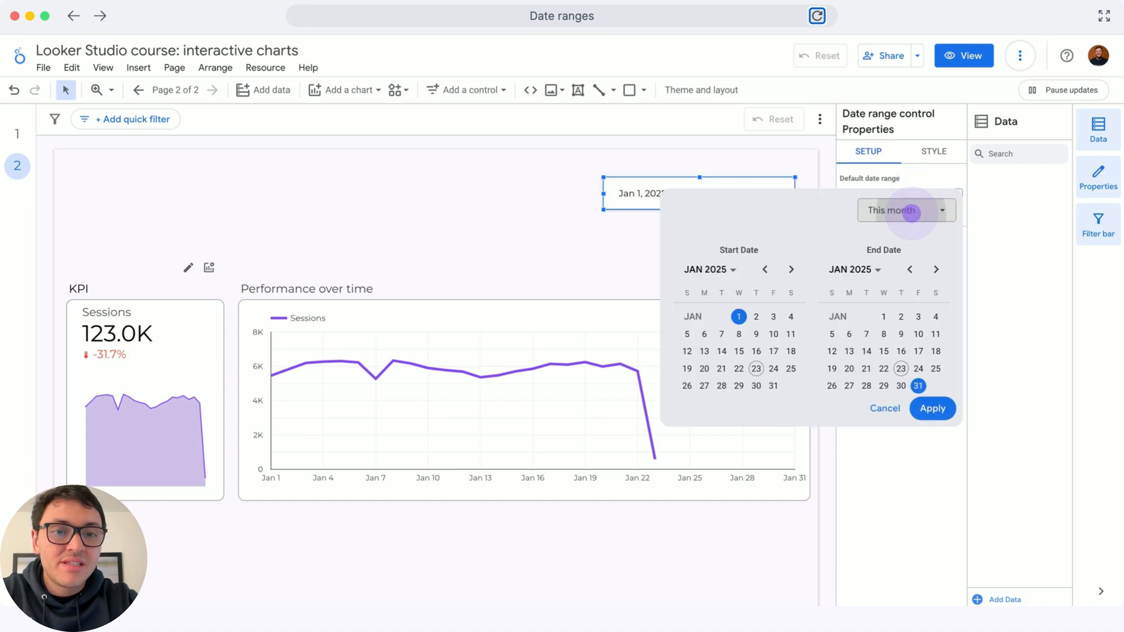
click(904, 210)
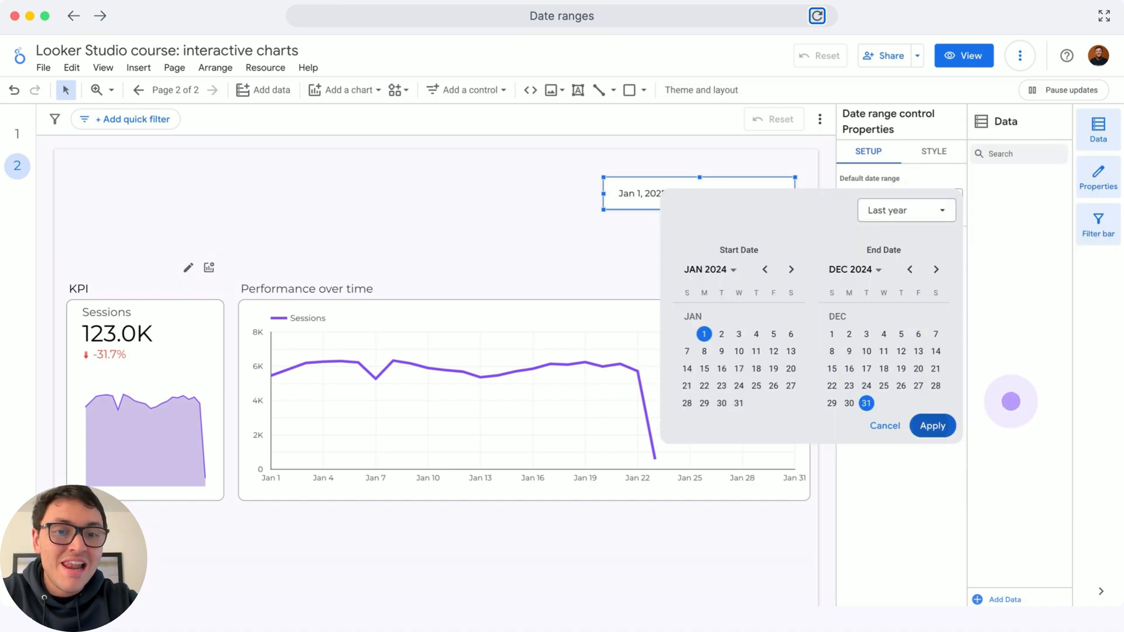
click(932, 424)
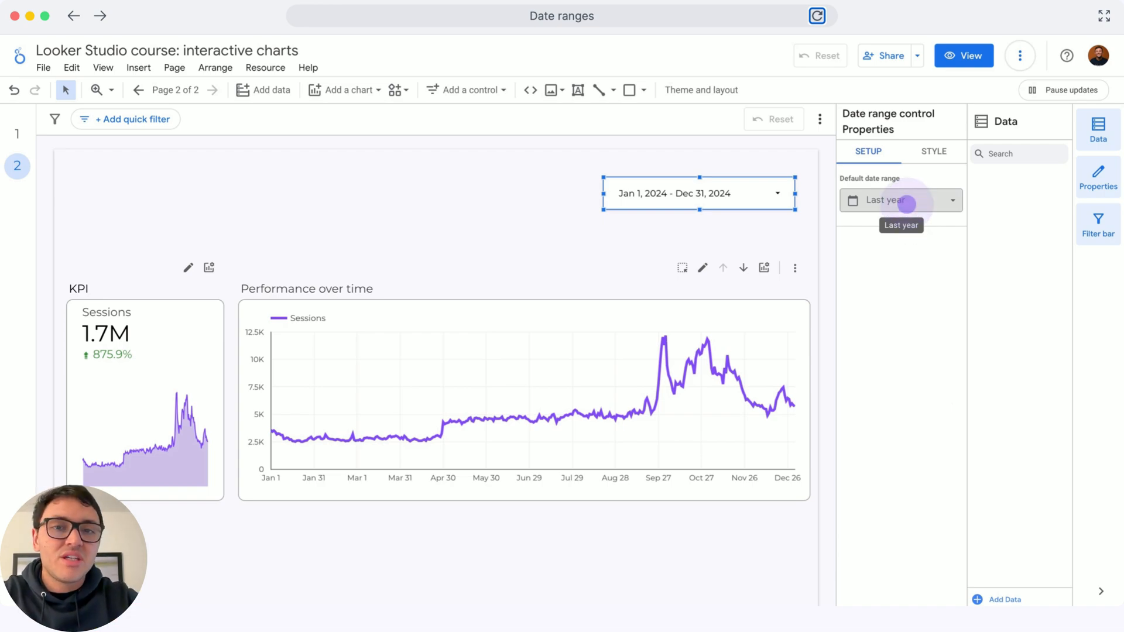
click(695, 193)
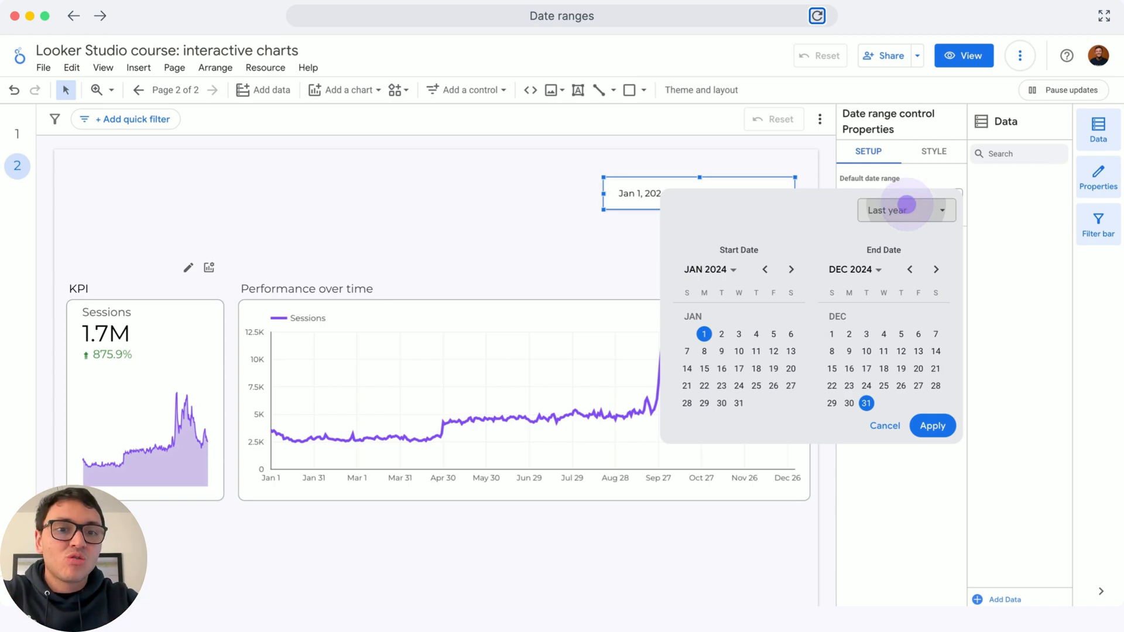
Step: Set the control's default to a fixed range, Sep 4–Dec 11, 2024
click(905, 210)
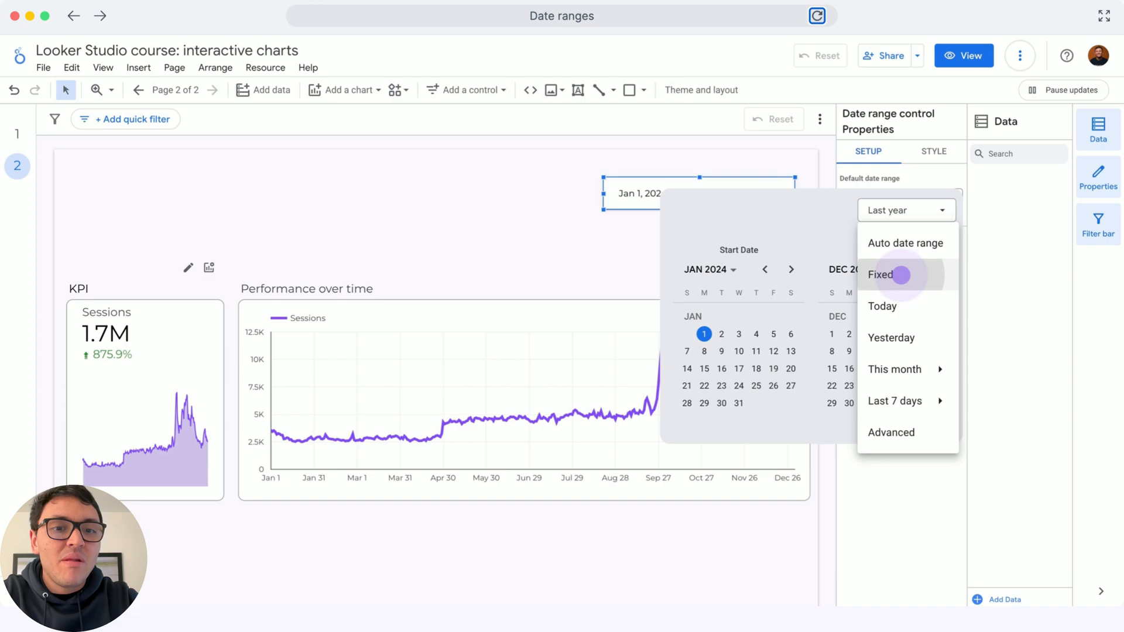
click(879, 275)
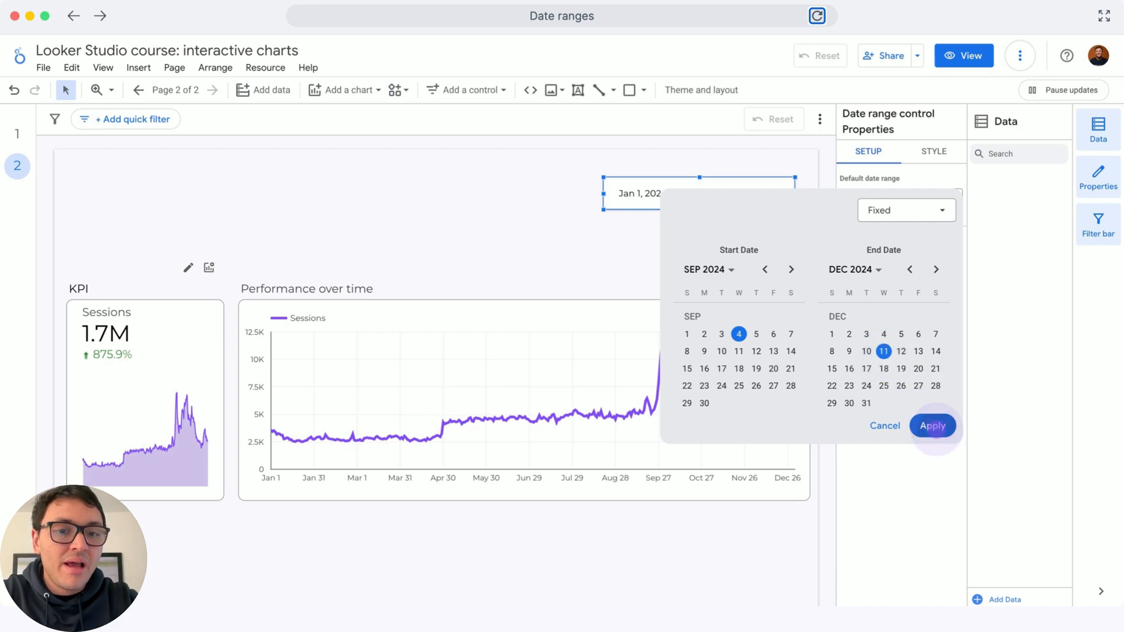
click(932, 425)
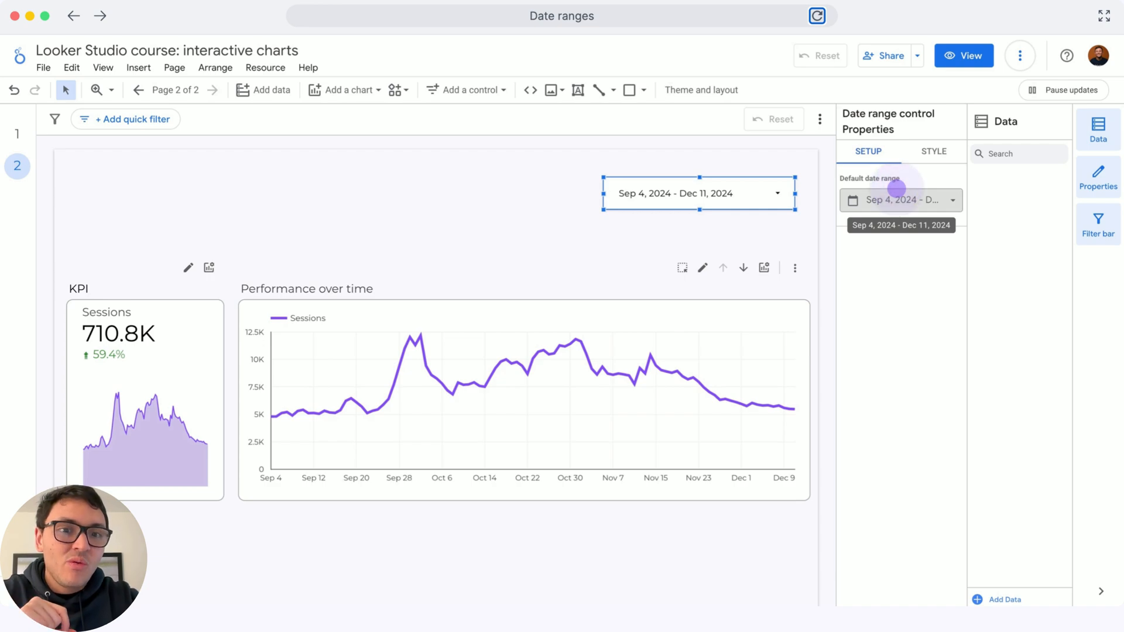
click(900, 201)
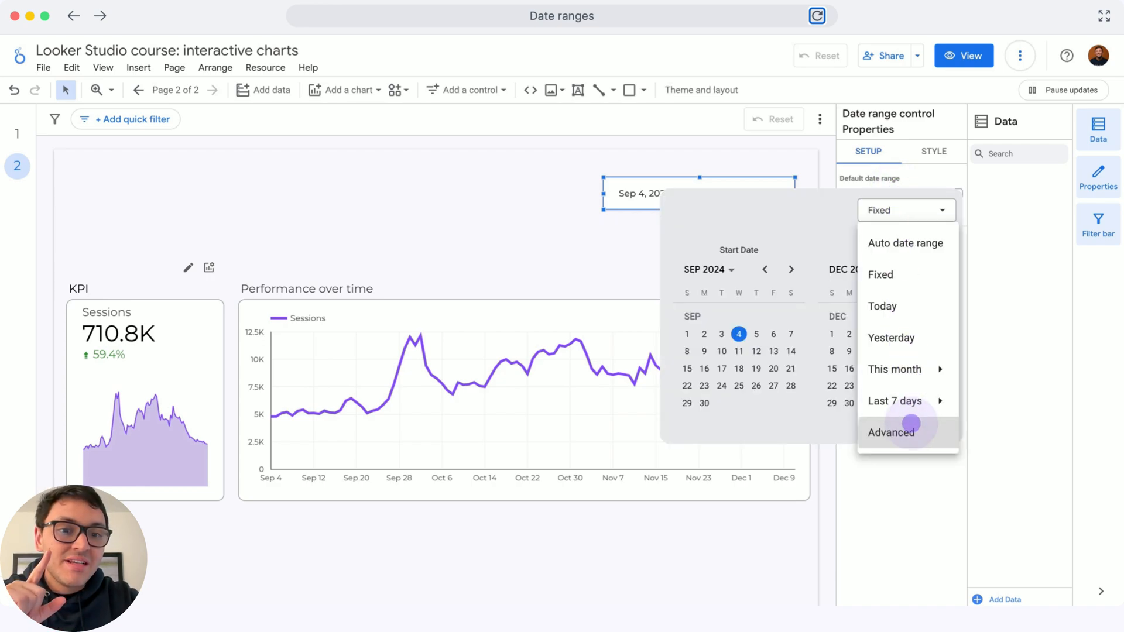
Step: Switch to an Advanced range with start date Today minus 5 Monday-start weeks
click(891, 432)
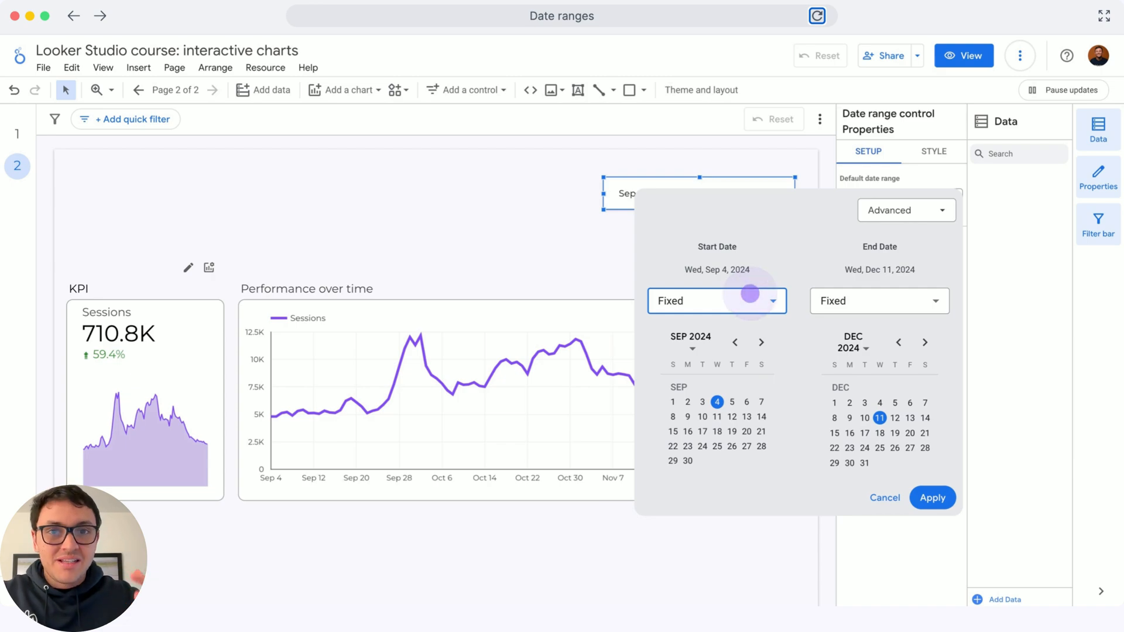
click(715, 300)
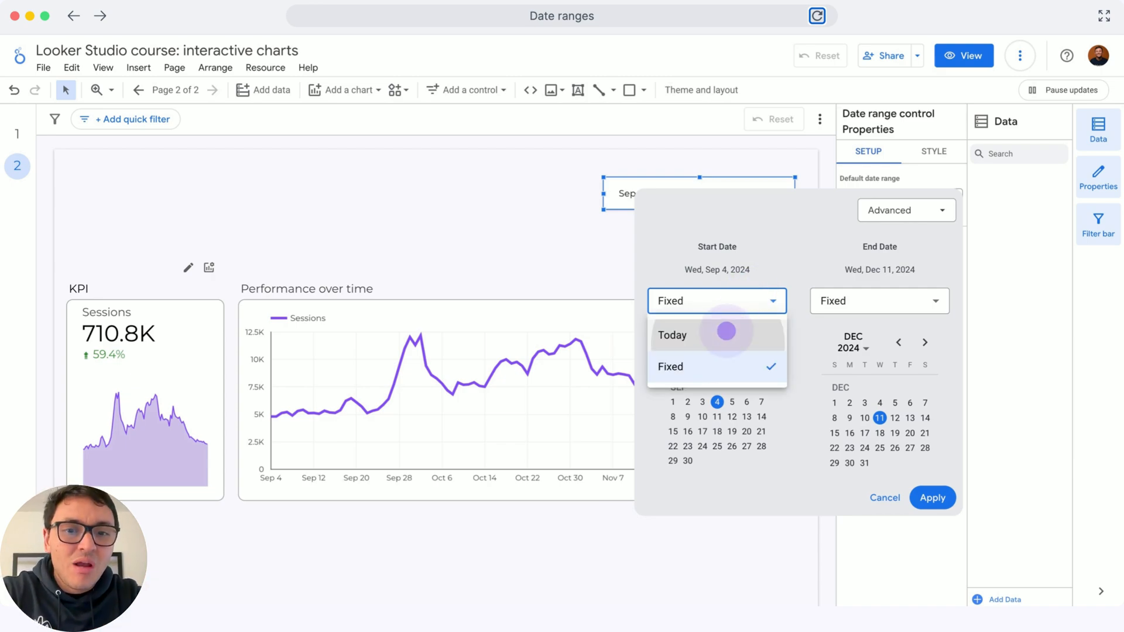
click(672, 335)
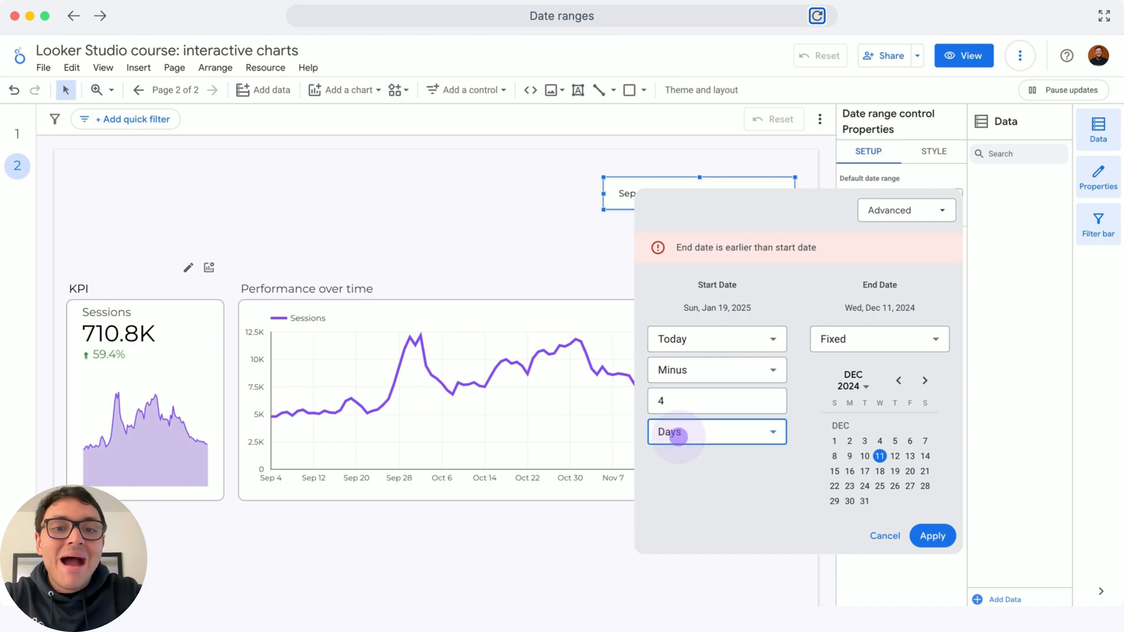
click(715, 431)
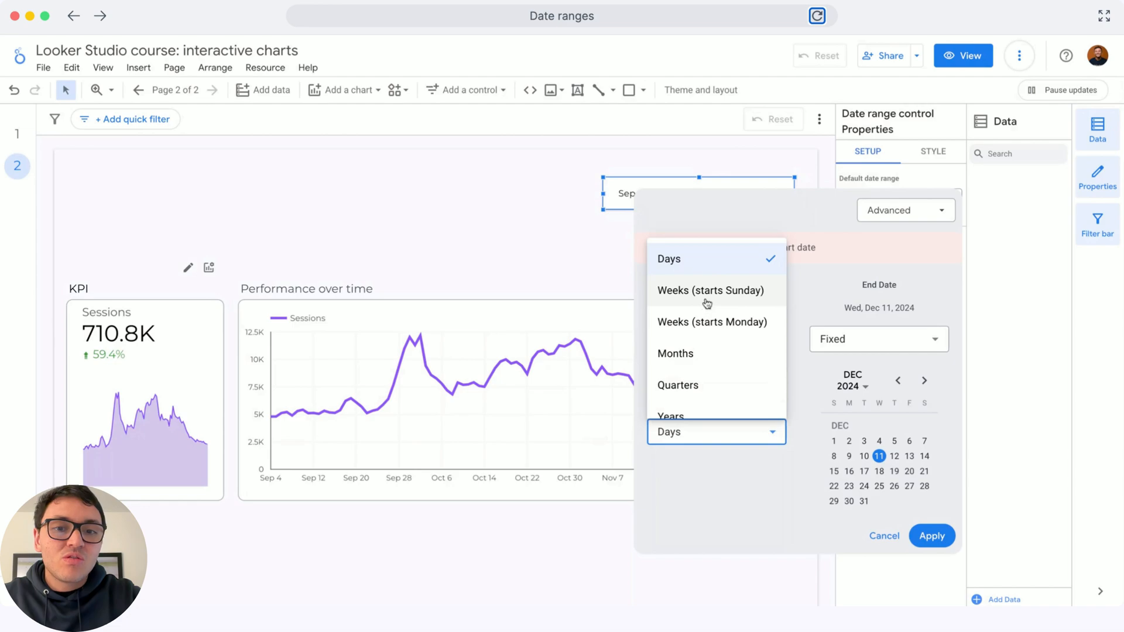
click(711, 322)
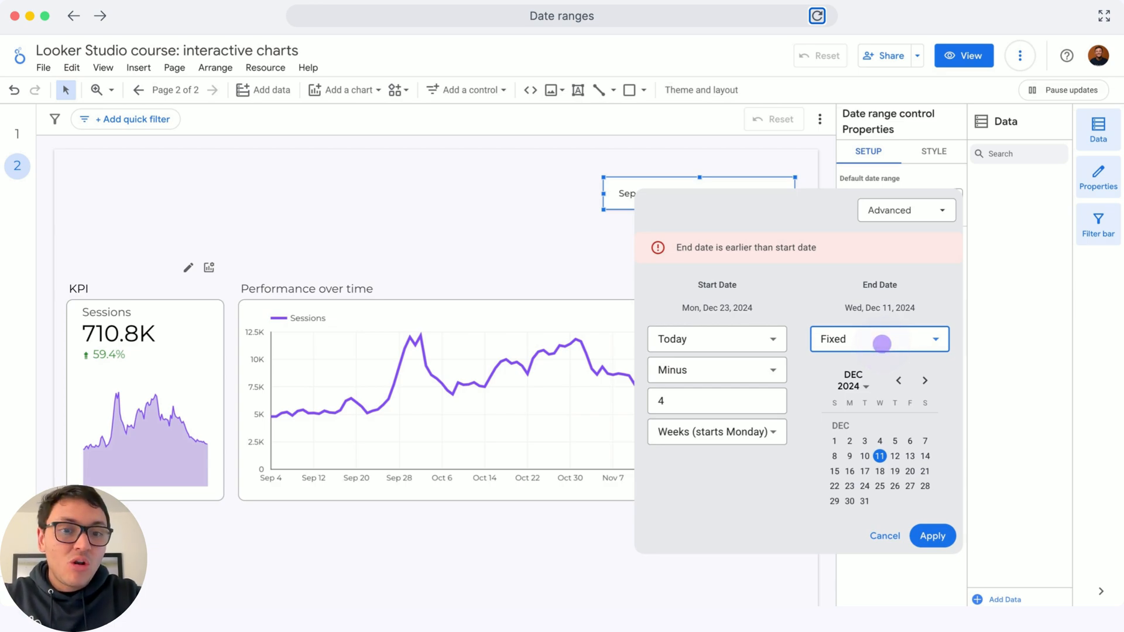
Step: Set the end date to Today minus 0 days and apply the range
click(878, 338)
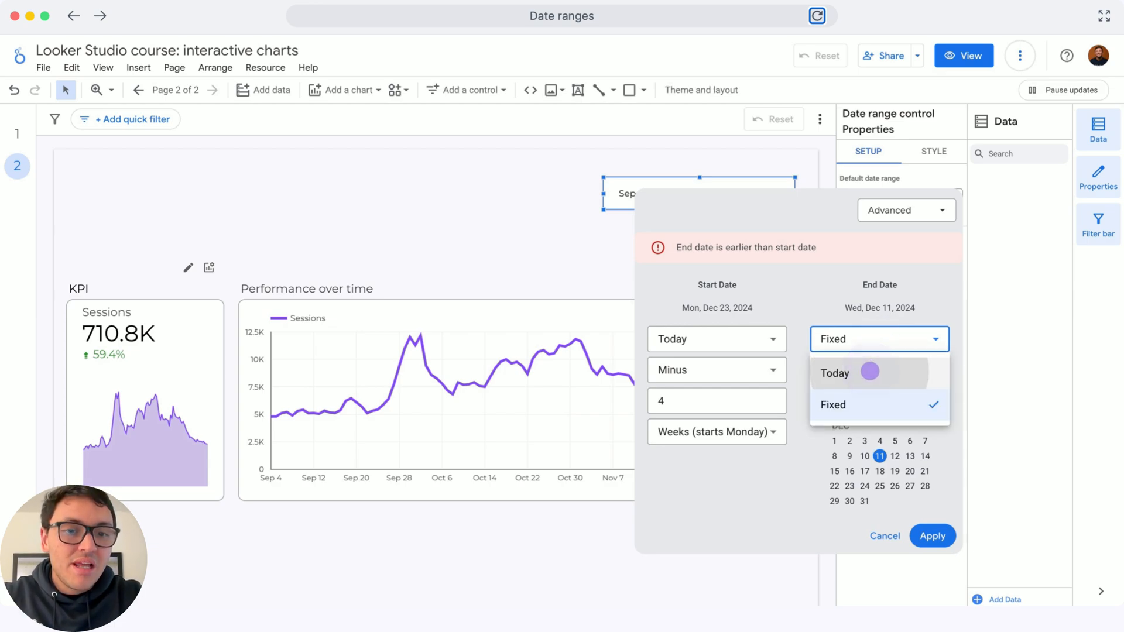
click(833, 373)
text(5)
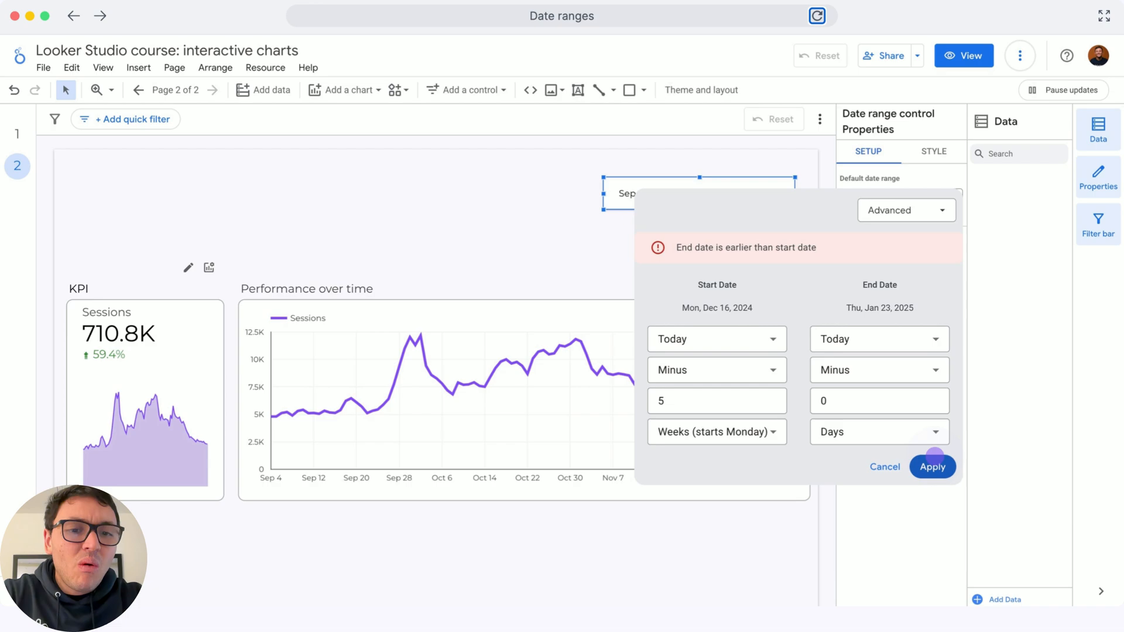
click(931, 466)
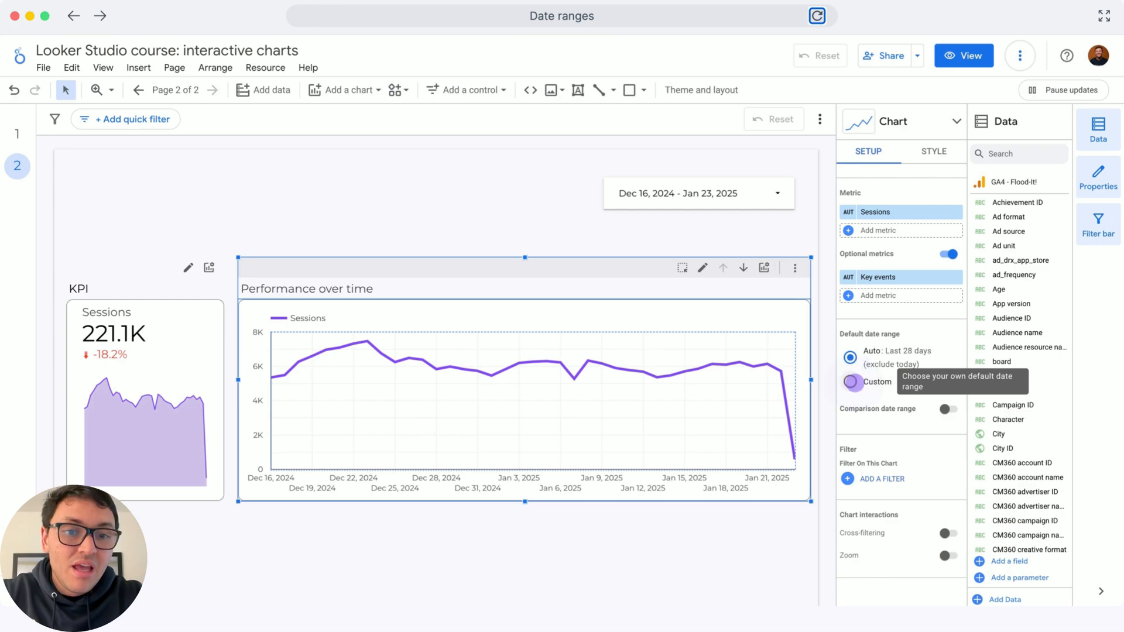
Step: Give the Performance over time chart a custom Last year default date range
click(850, 381)
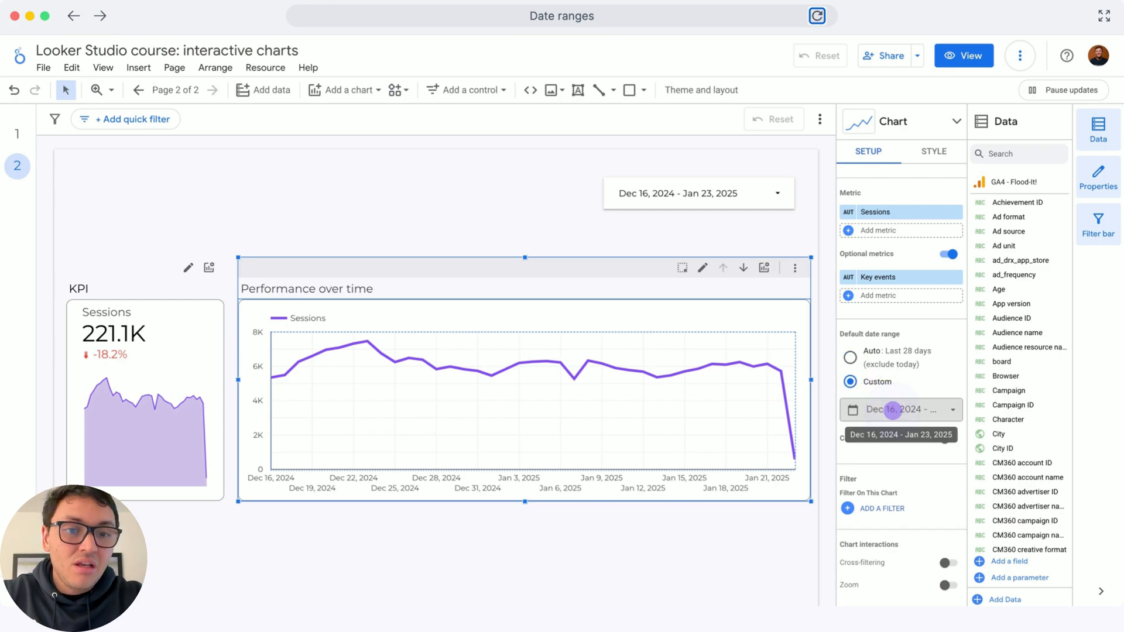
click(901, 409)
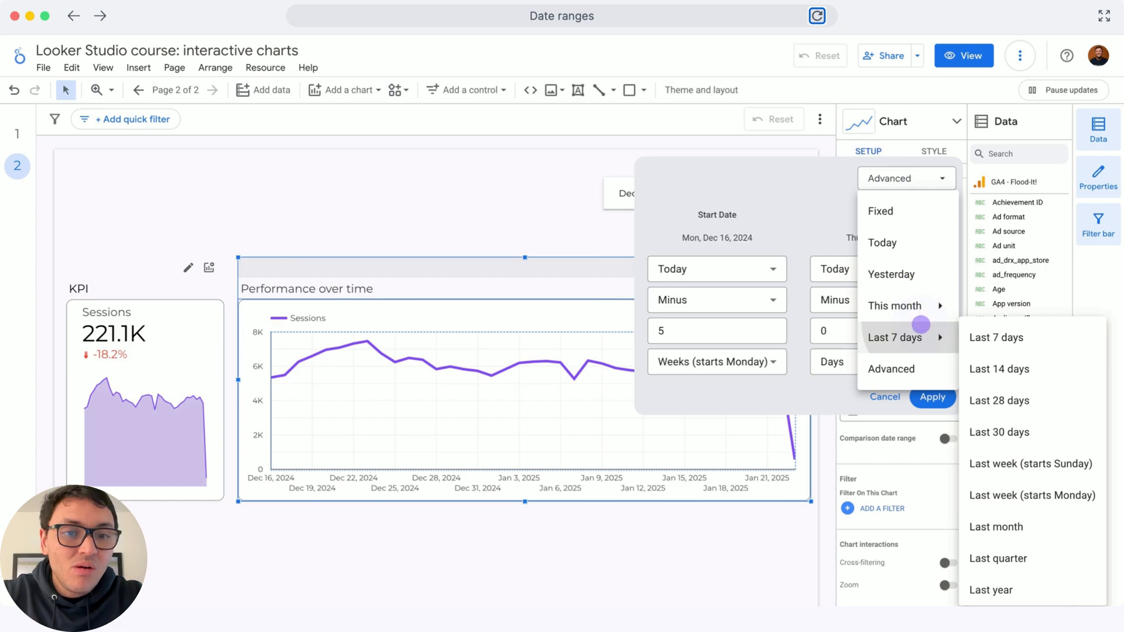
click(990, 590)
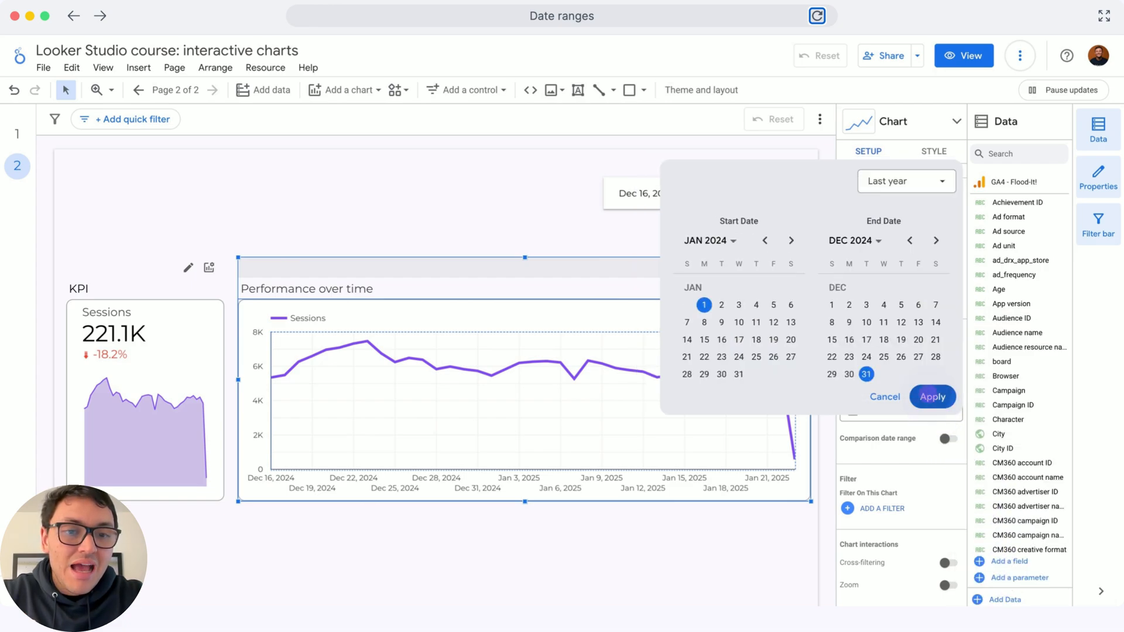
click(932, 396)
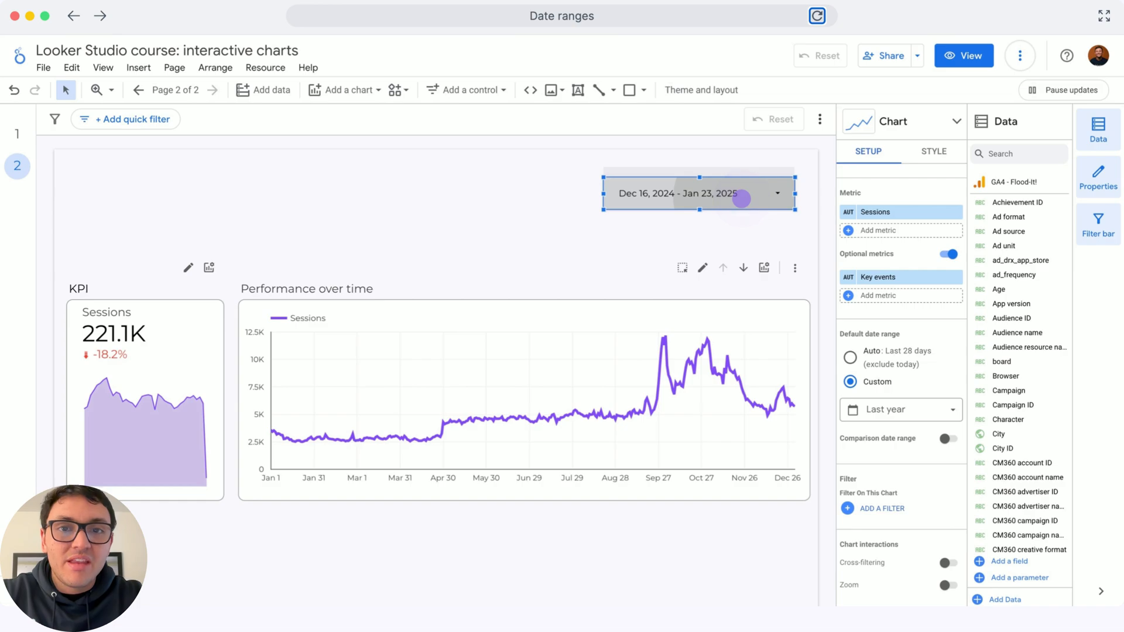